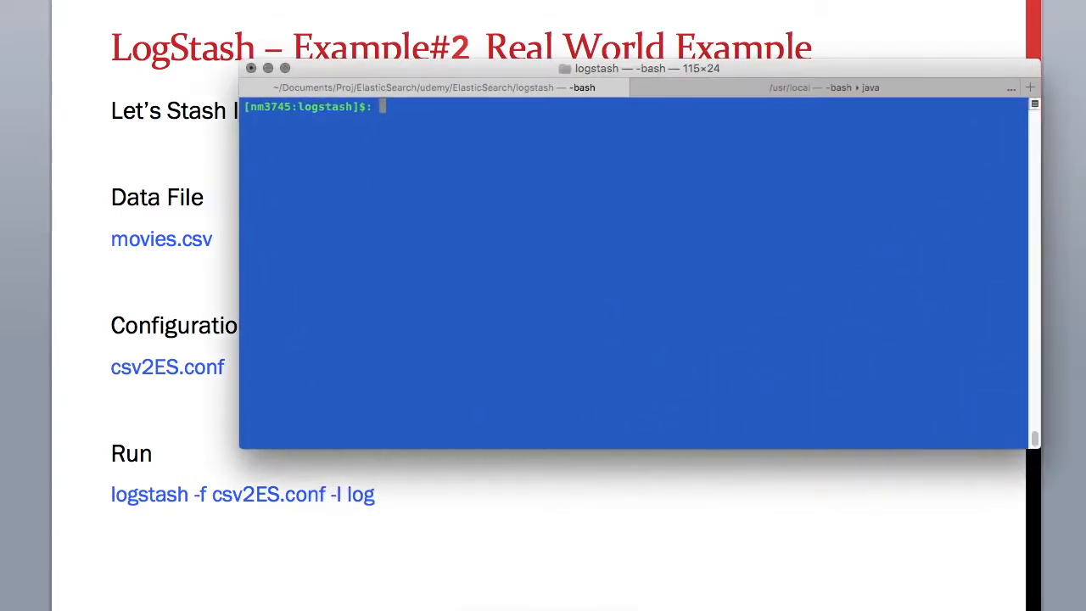
Step: Change into the ex2 folder holding csv2ES.conf, log, movies.csv and movies.csv_big
{"action": "type", "text": "cd"}
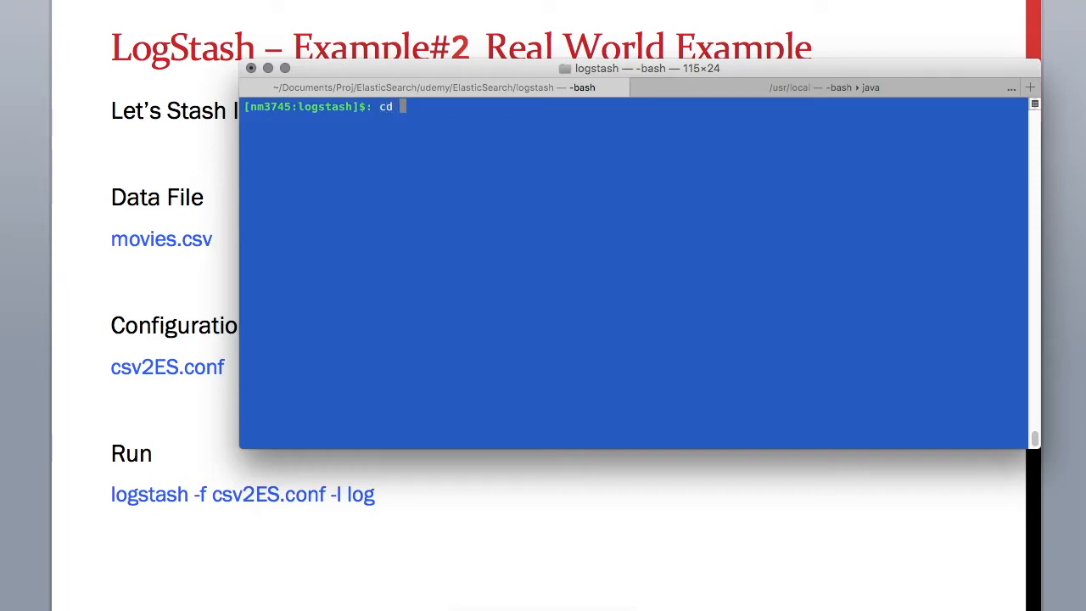
{"action": "type", "text": "ex2"}
{"action": "type", "text": "ls"}
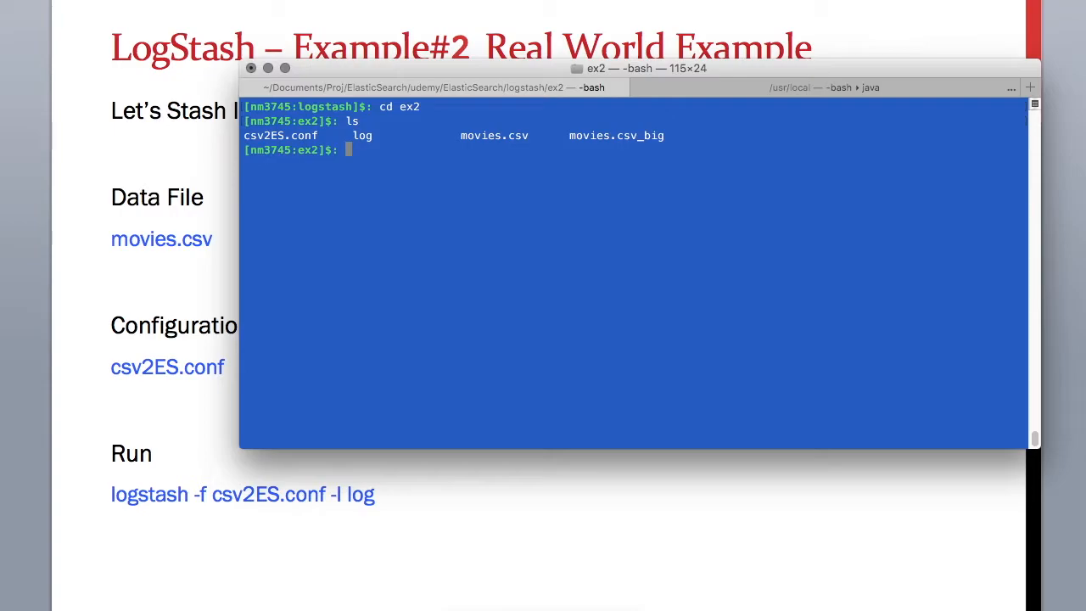
{"action": "type", "text": "vi"}
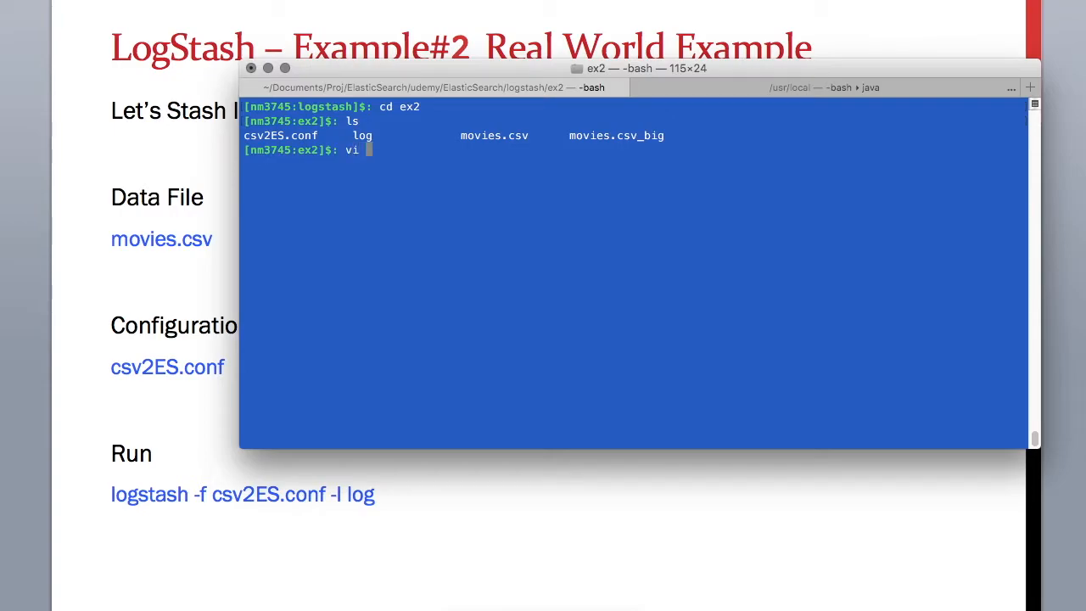
{"action": "type", "text": "movies.csv"}
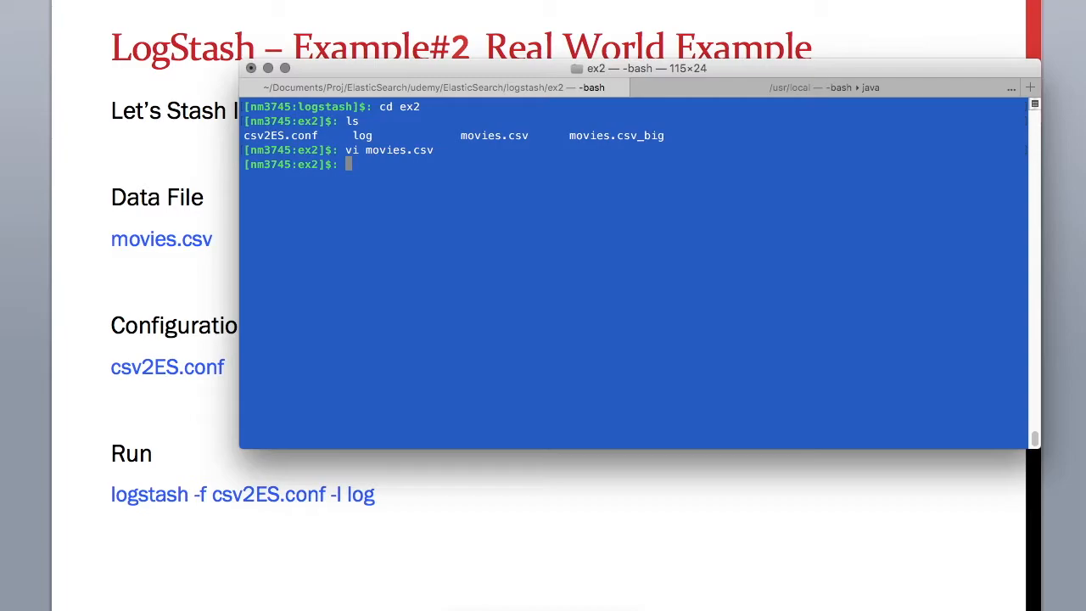
Step: Open csv2ES.conf in vi to review its csv, mutate and output sections
{"action": "type", "text": "vi"}
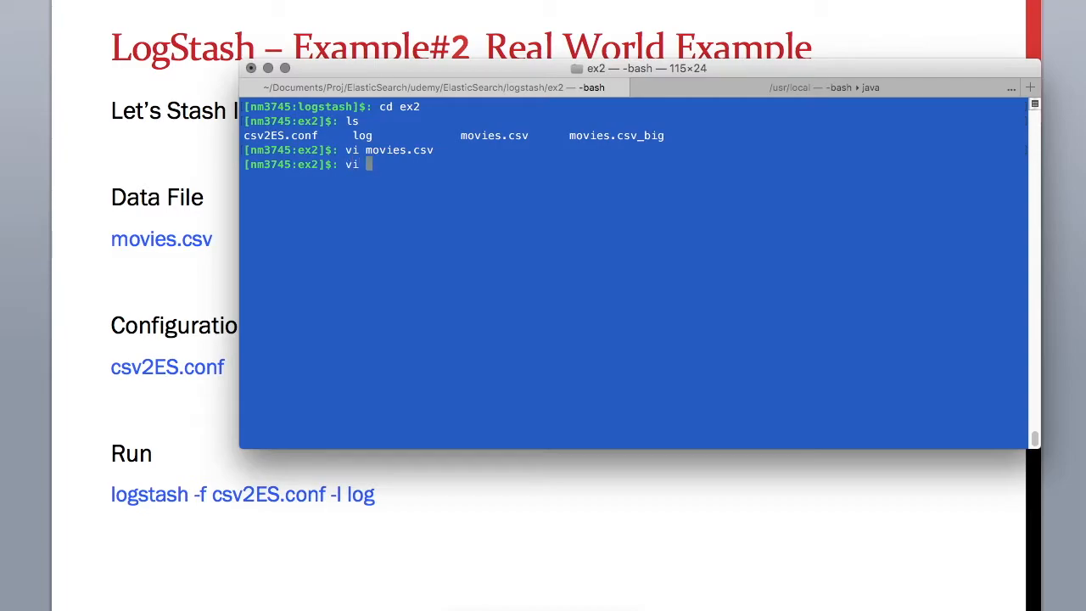
{"action": "type", "text": "csv2ES.conf"}
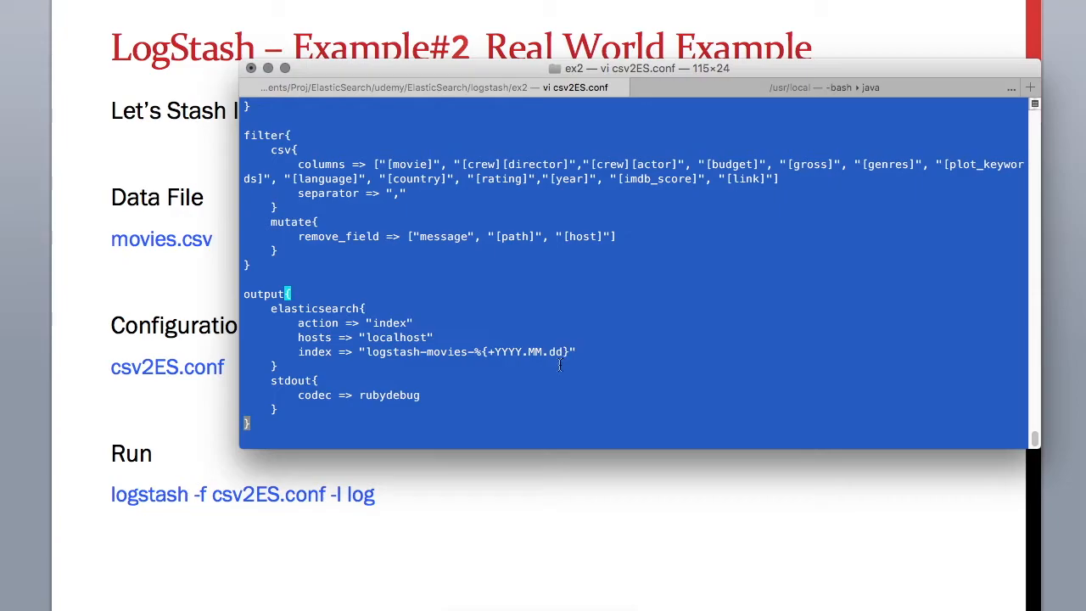
{"action": "mouse_move", "coordinate": [275, 412]}
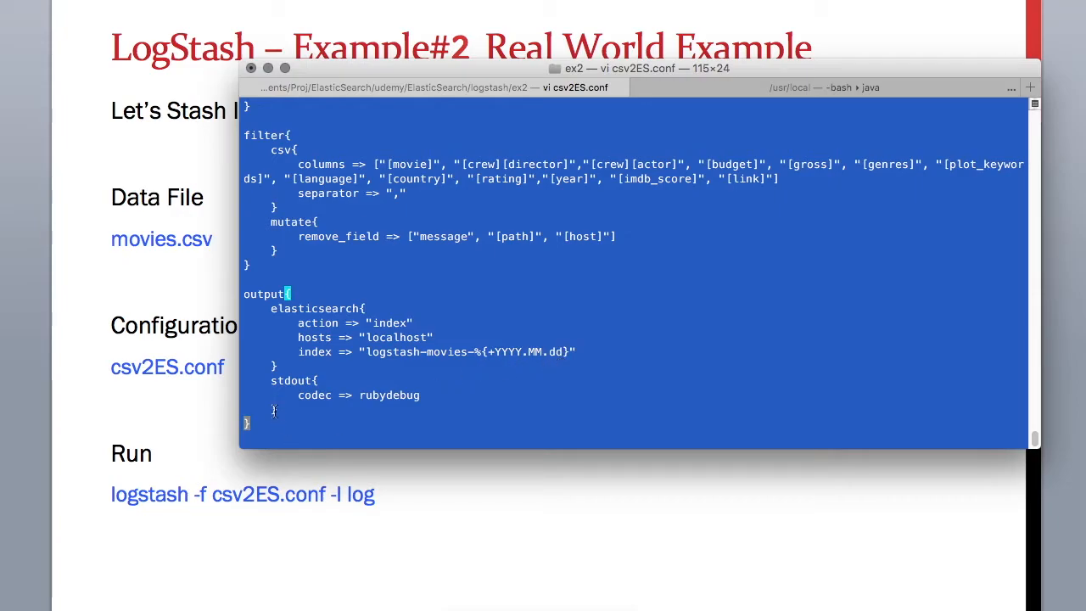
{"action": "mouse_move", "coordinate": [272, 380]}
{"action": "type", "text": "logstash"}
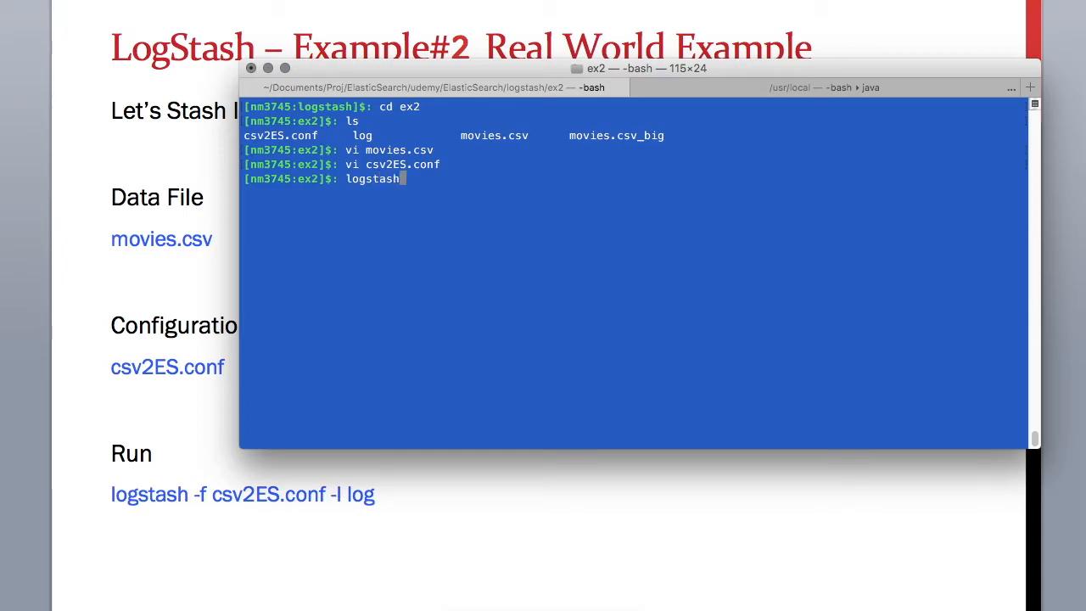
Step: Run logstash -f csv2ES.conf -l log to load movies.csv into Elasticsearch
{"action": "type", "text": "-f"}
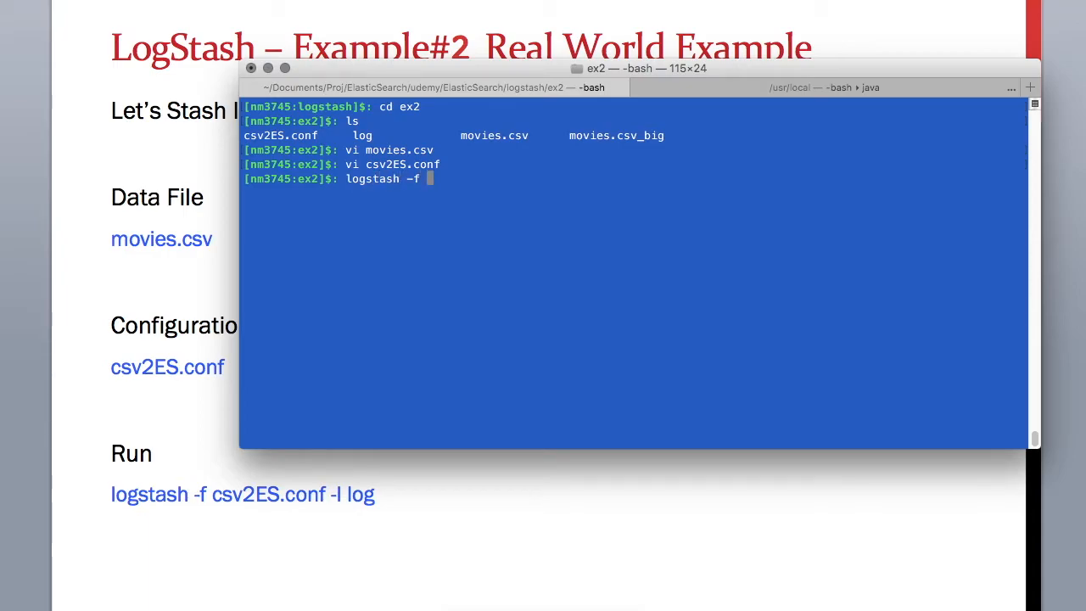
{"action": "type", "text": "csv2ES.conf"}
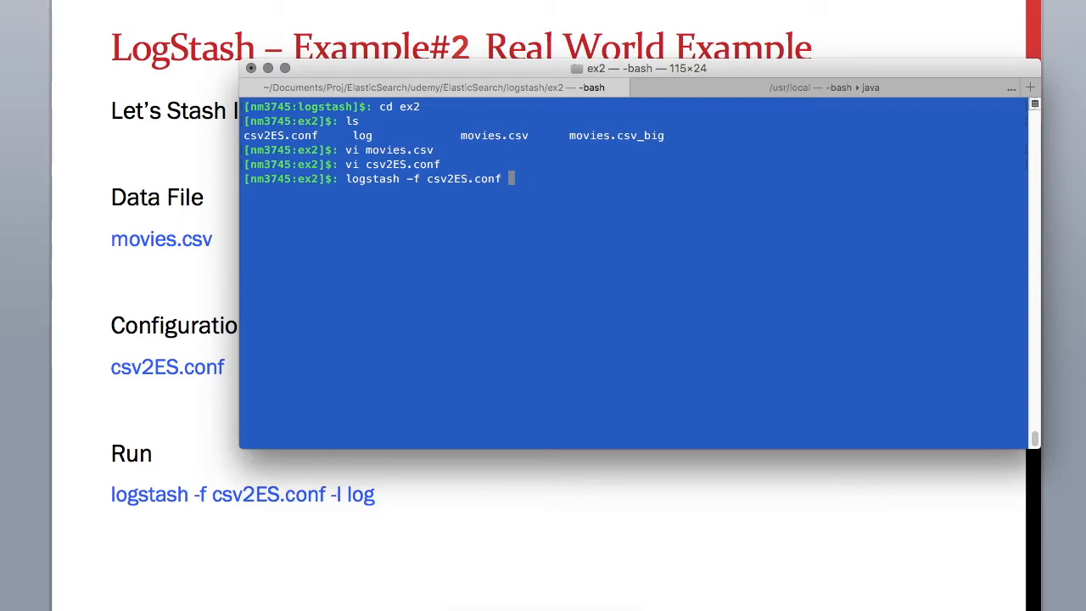
{"action": "type", "text": "-l log"}
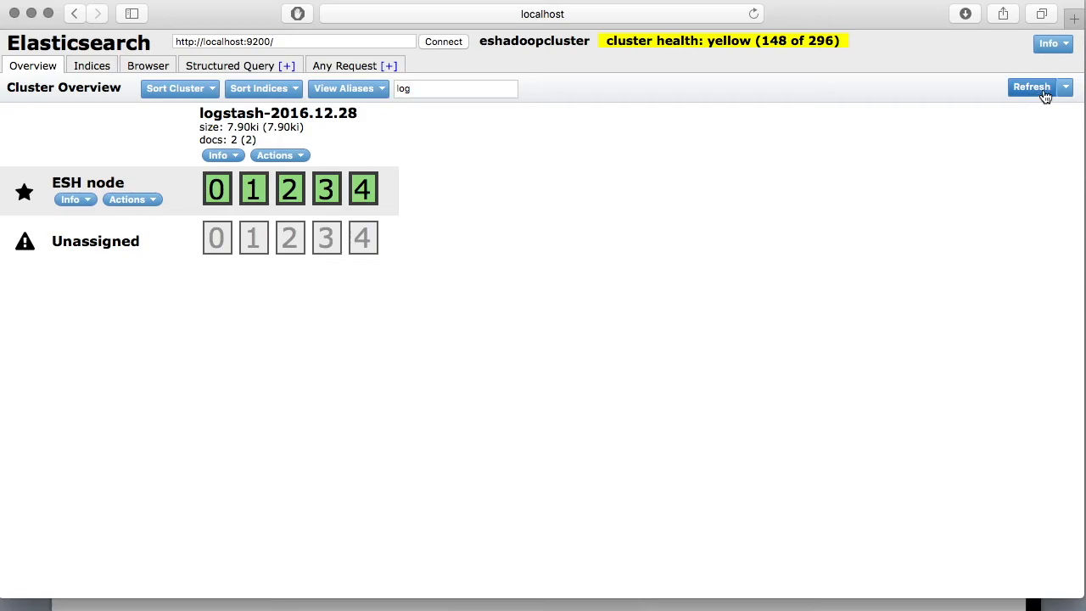
Step: Refresh head to show logstash-movies-2016.12.28 with 25 documents and open the Browser
{"action": "left_click", "coordinate": [1032, 86]}
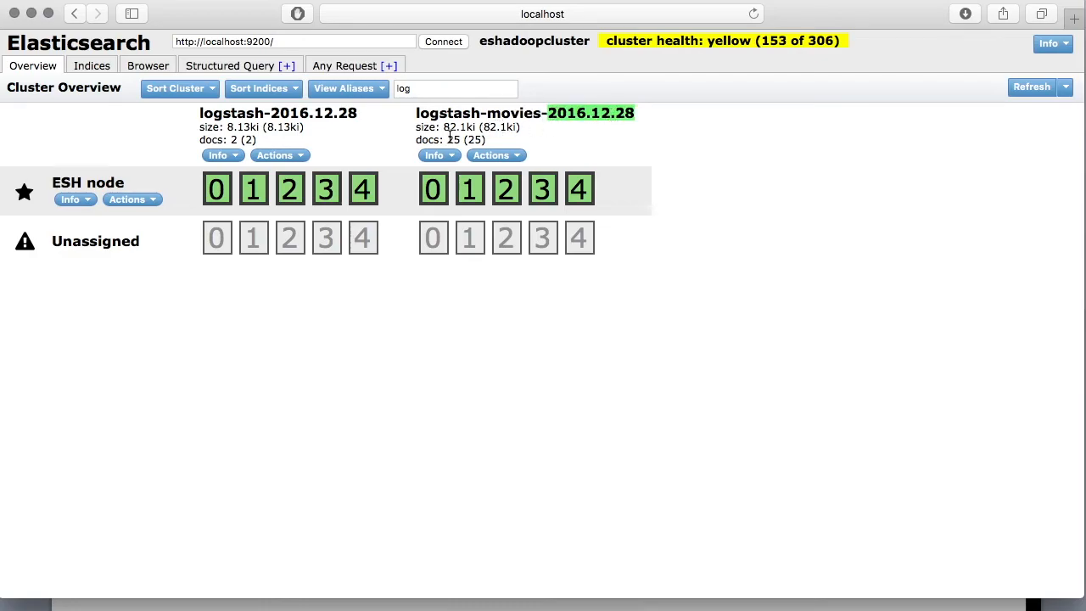
{"action": "mouse_move", "coordinate": [61, 77]}
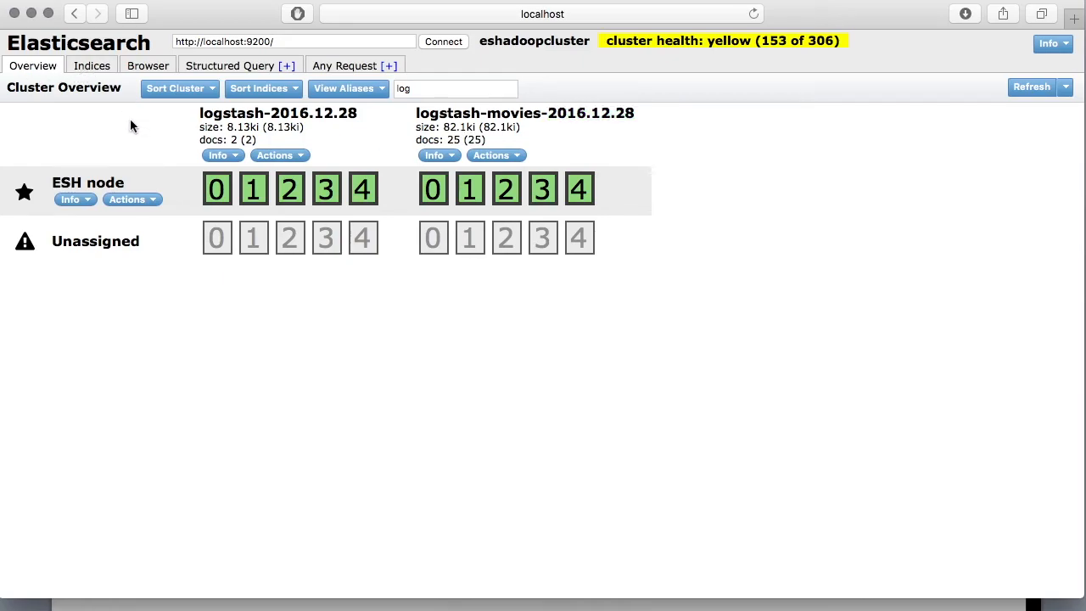
{"action": "left_click", "coordinate": [147, 65]}
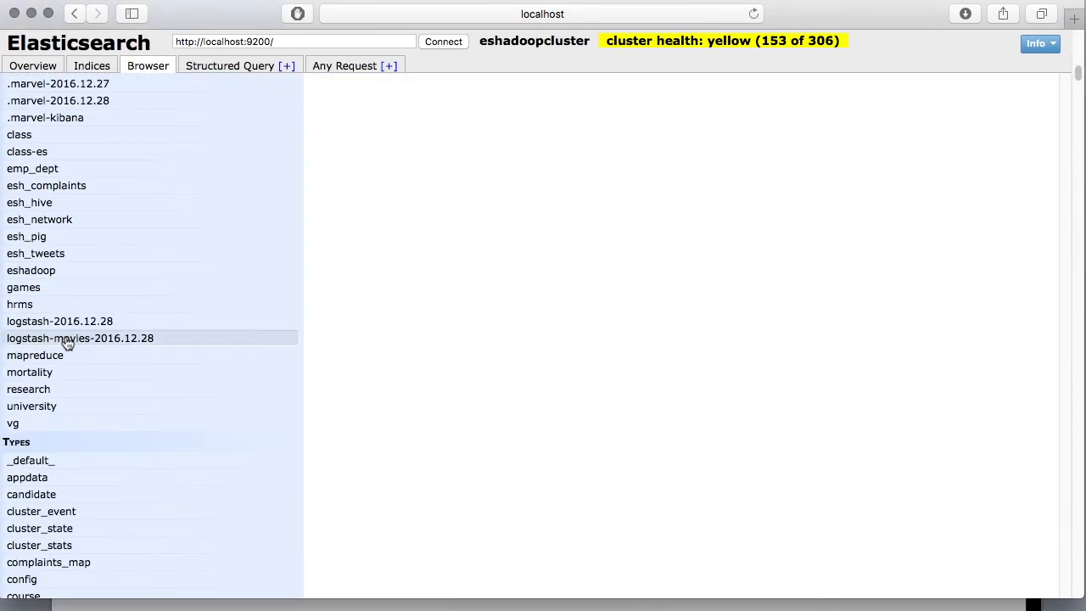
Step: List logstash-movies-2016.12.28 documents and view The Golden Compass record's full source
{"action": "left_click", "coordinate": [80, 337]}
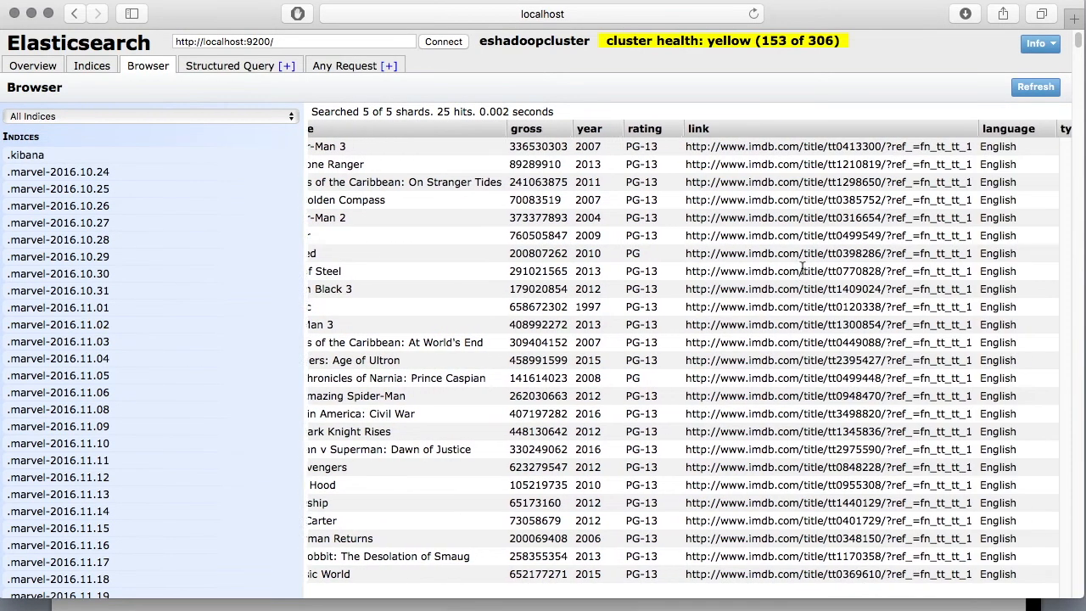
{"action": "scroll", "scroll_direction": "right", "scroll_amount": 3}
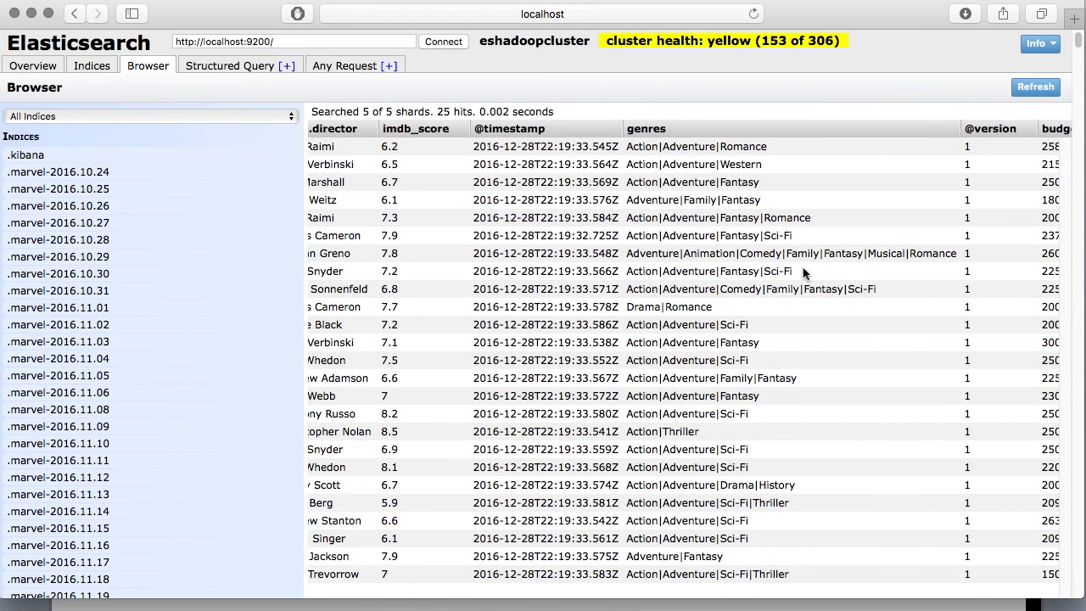
{"action": "mouse_move", "coordinate": [696, 207]}
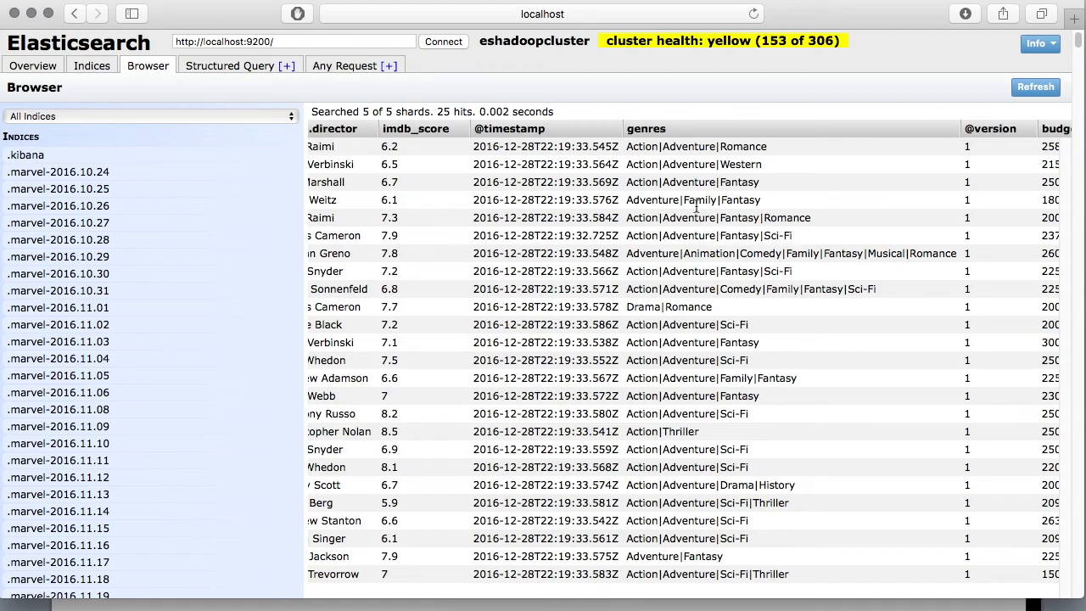
{"action": "left_click", "coordinate": [693, 200]}
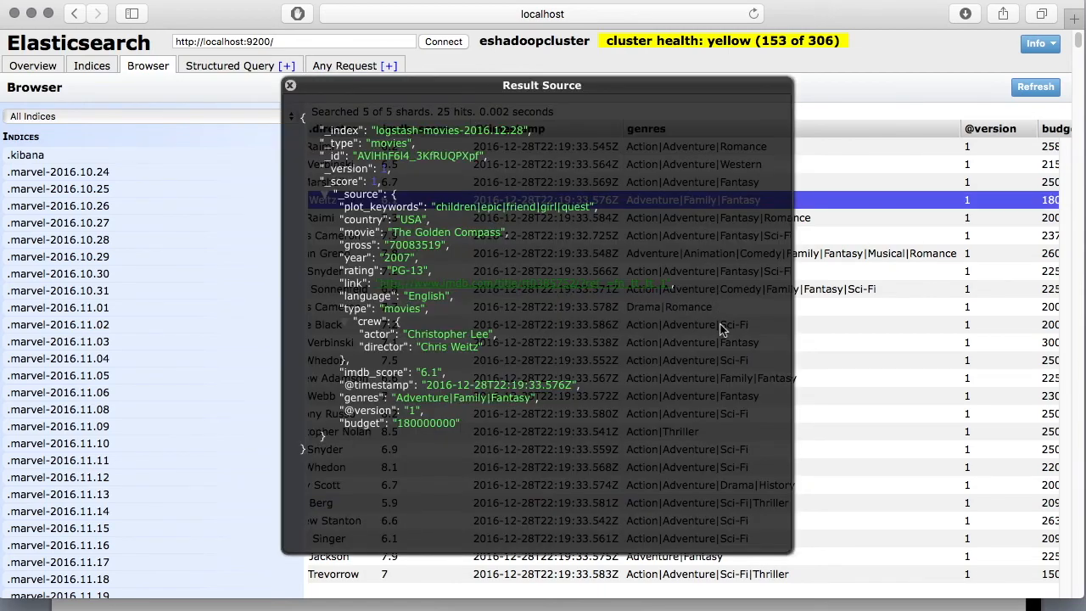